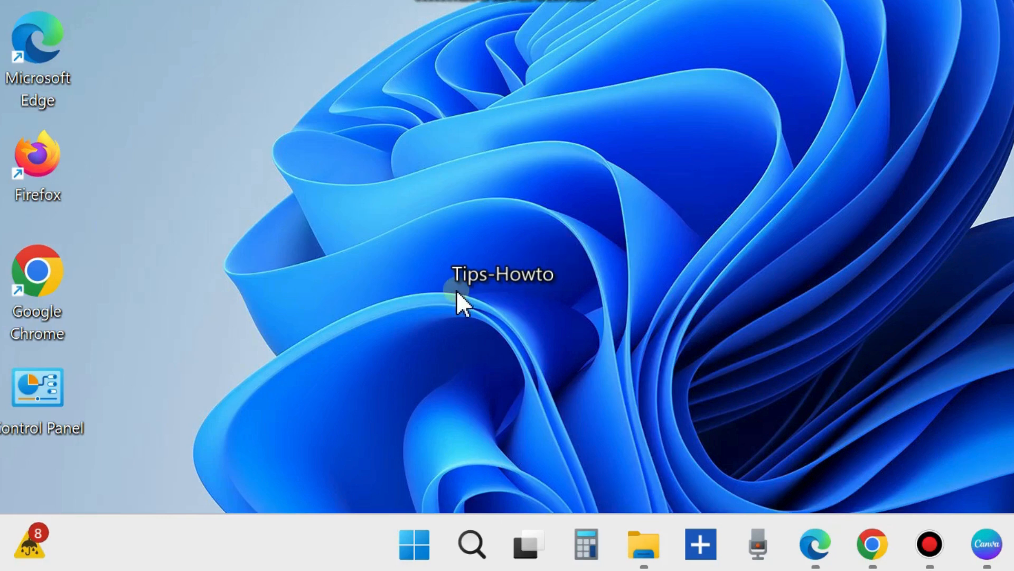
mouse_move(411, 375)
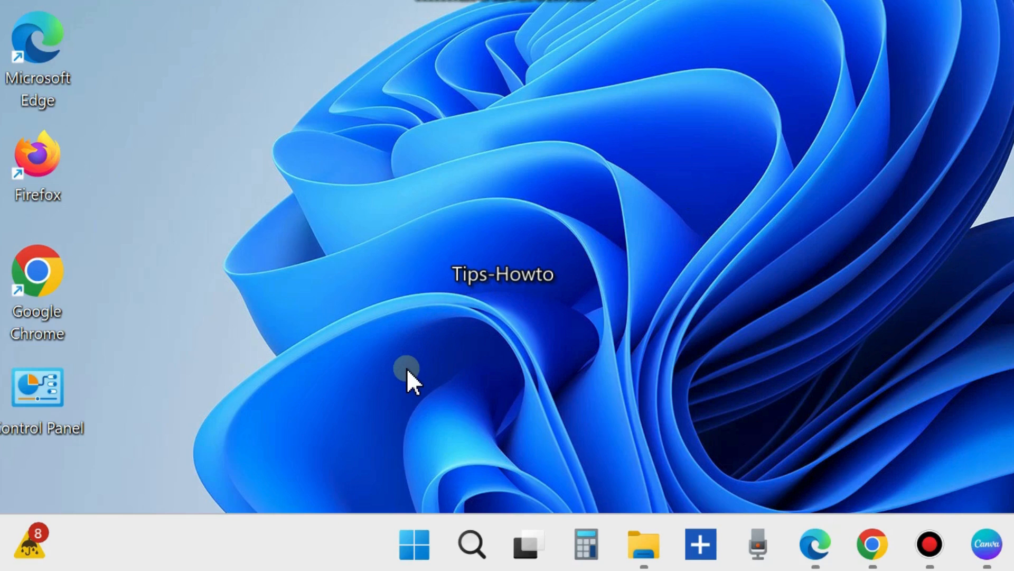
mouse_move(395, 395)
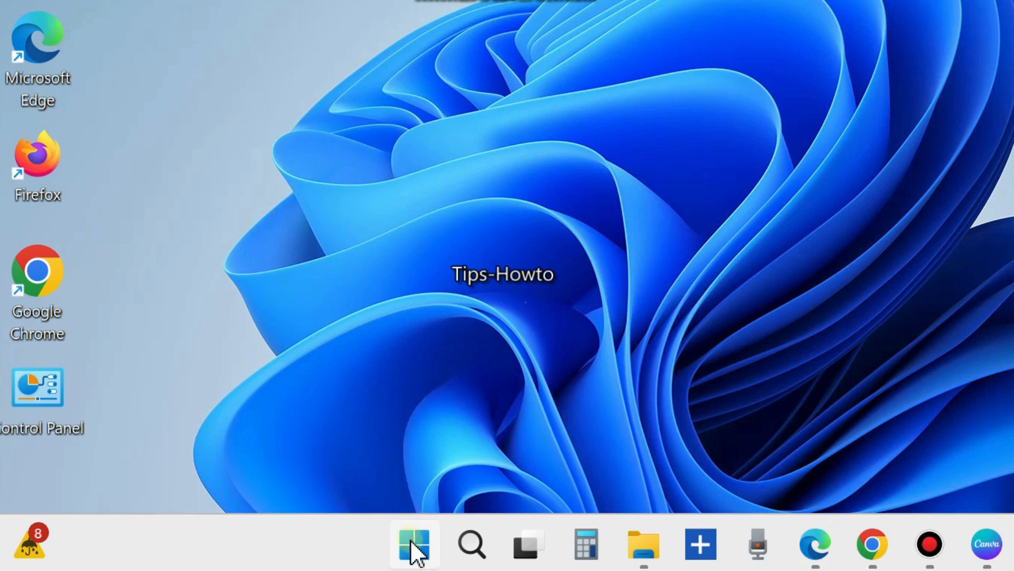
Step: Launch Device Manager from the Start button's quick link menu
right_click(414, 543)
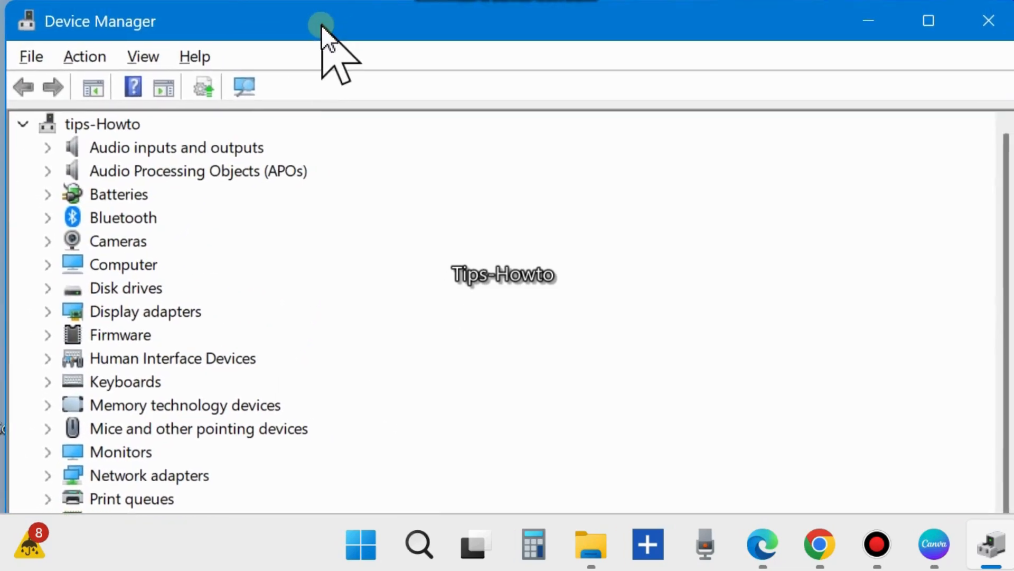
mouse_move(312, 136)
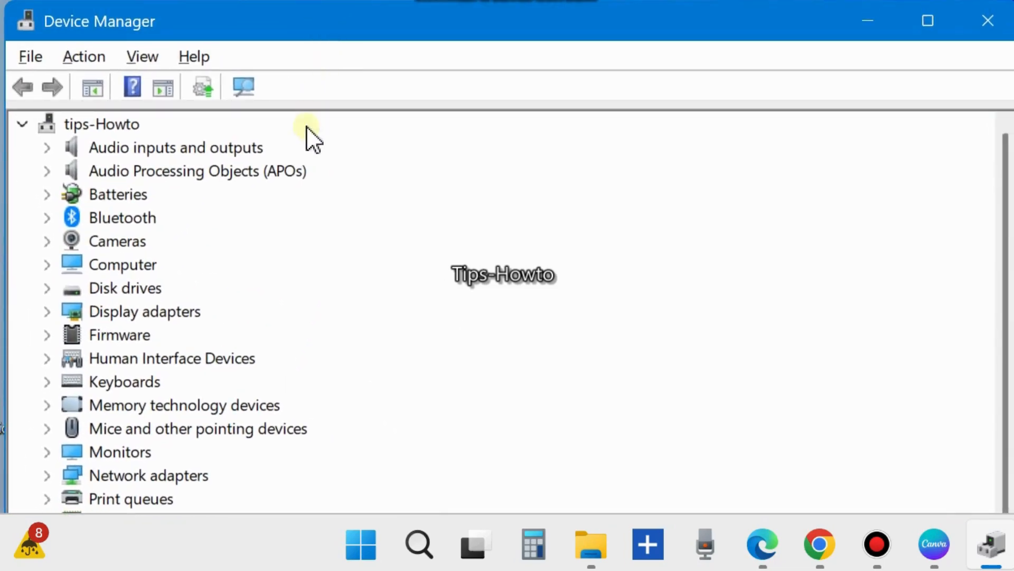
mouse_move(130, 249)
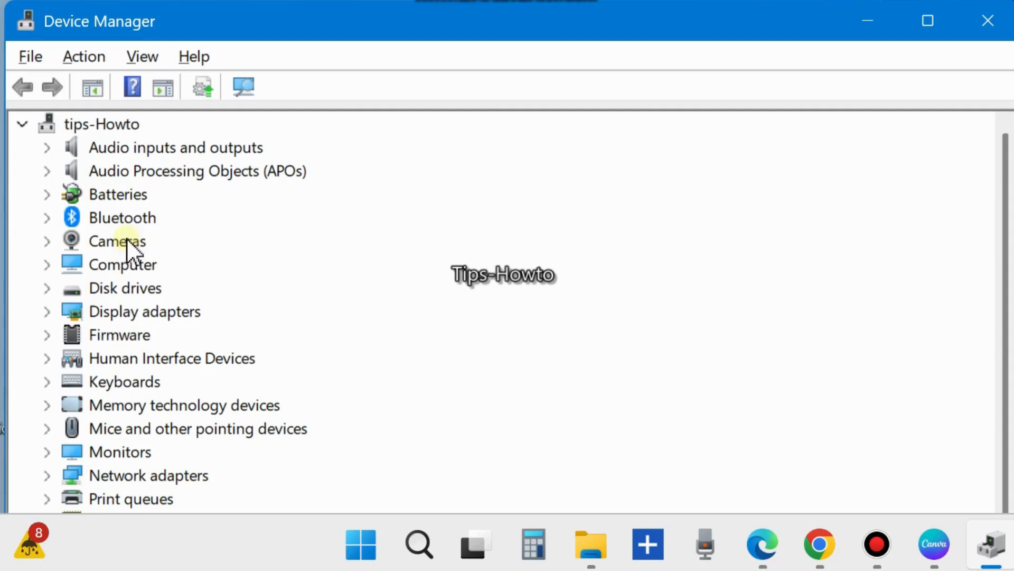
mouse_move(116, 204)
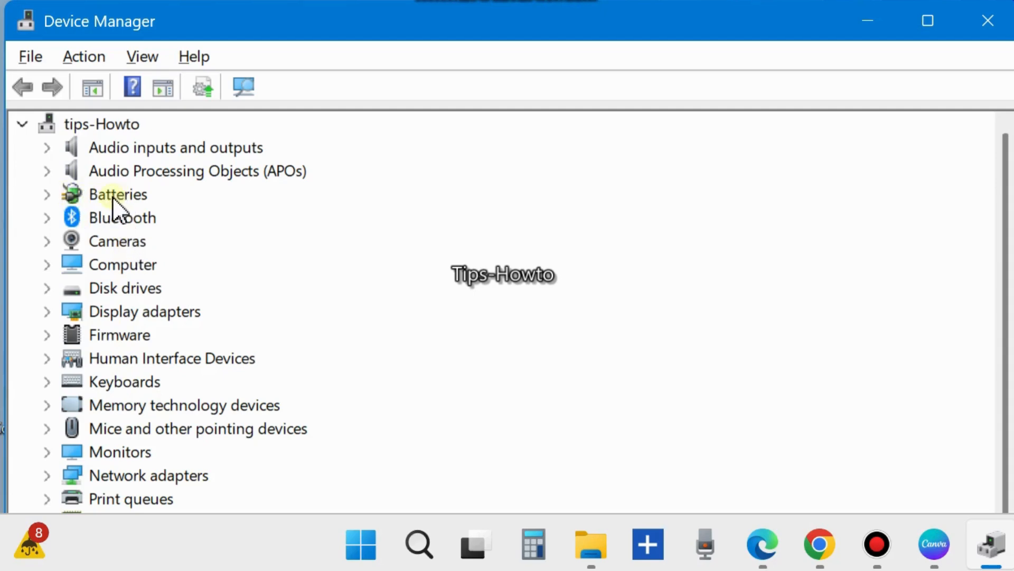
mouse_move(72, 230)
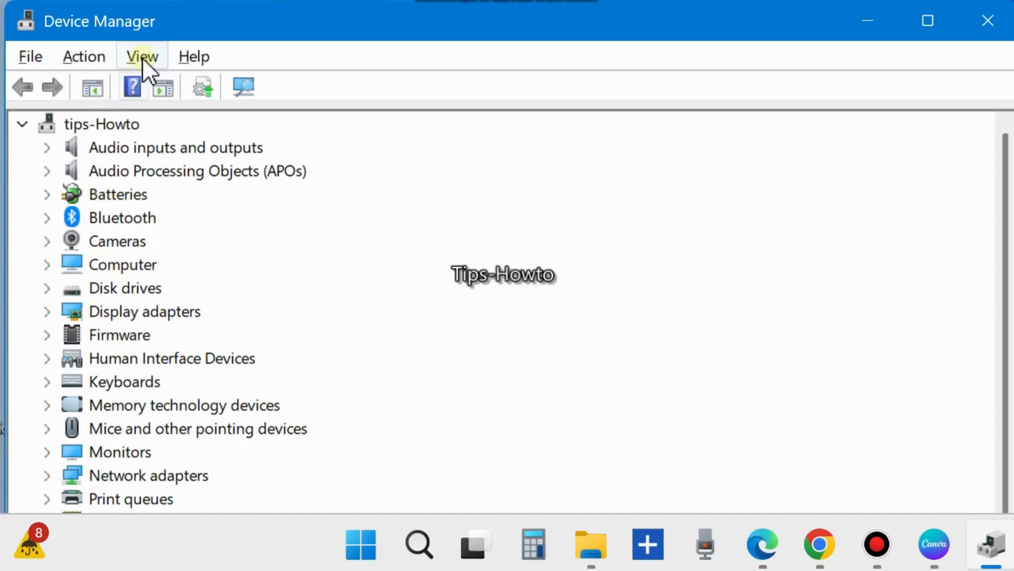
Step: Turn on Show hidden devices from the View menu, revealing Other devices
left_click(141, 56)
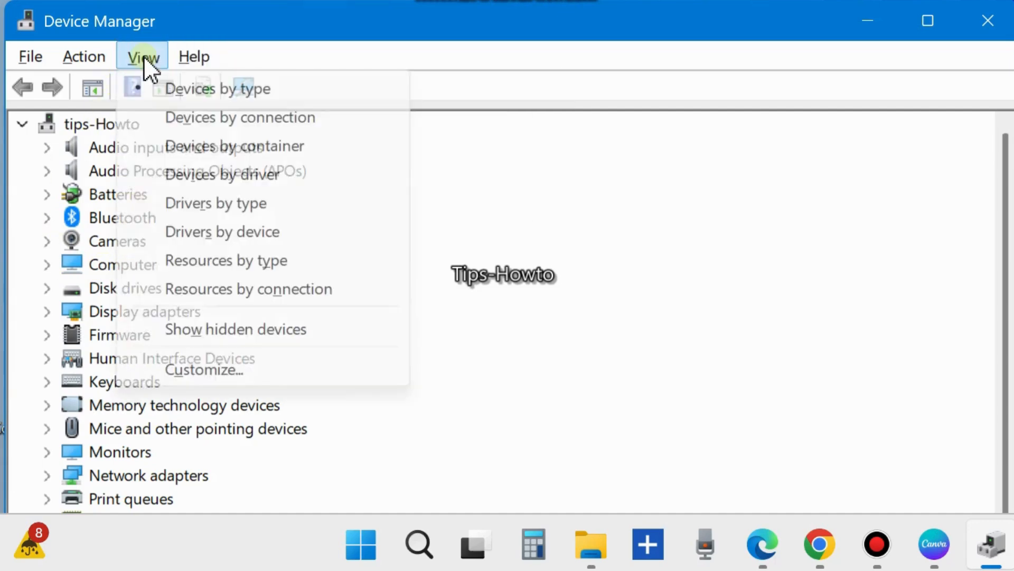
mouse_move(233, 329)
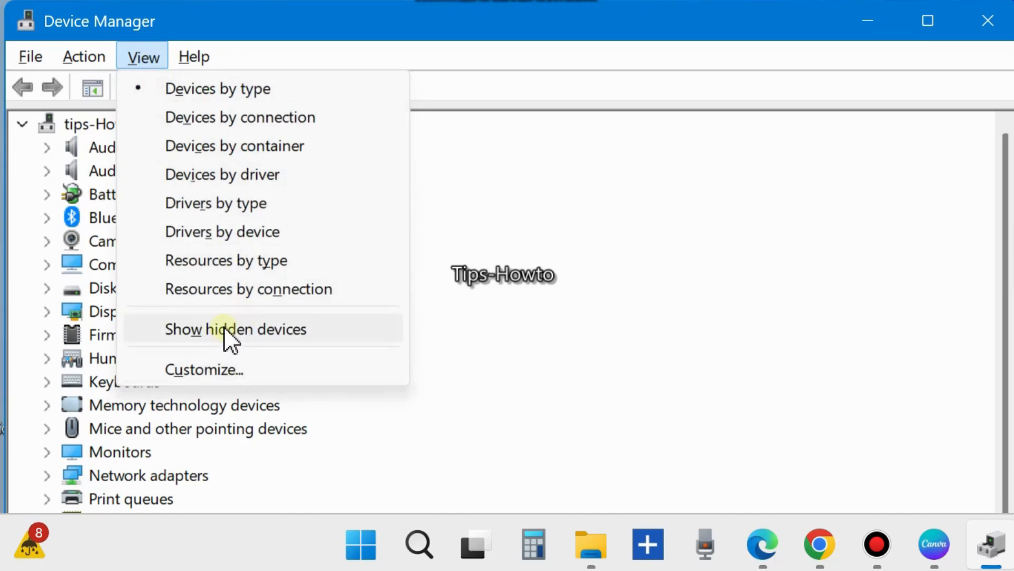
left_click(234, 329)
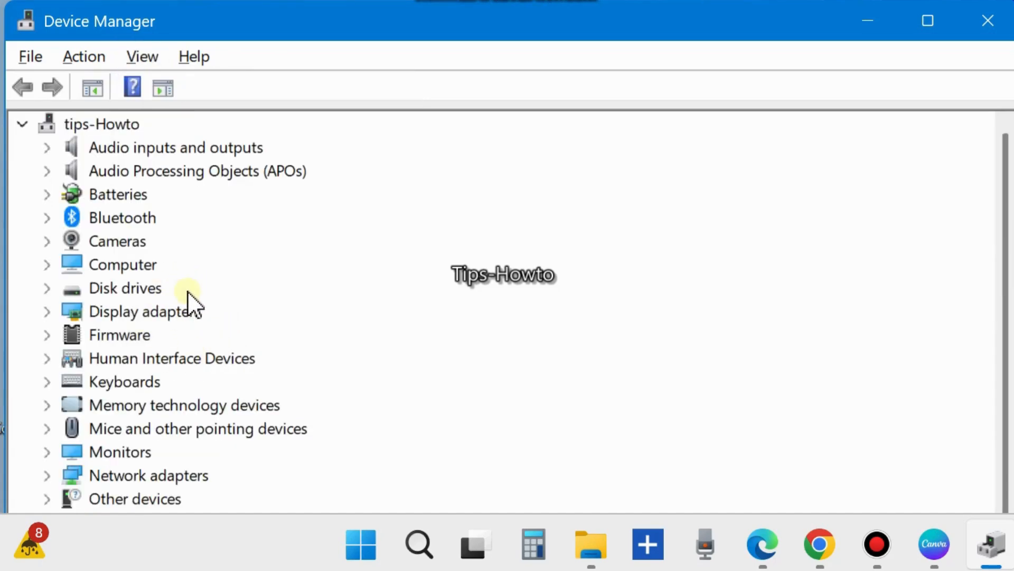
mouse_move(116, 207)
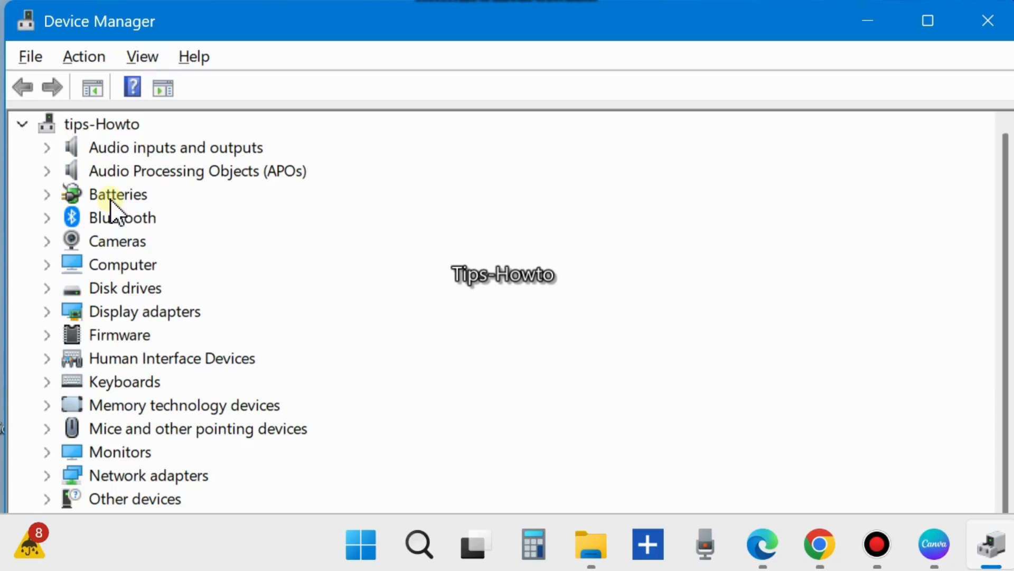
Step: Expand Batteries and auto-search drivers for Microsoft AC Adapter, confirming best driver installed
left_click(47, 193)
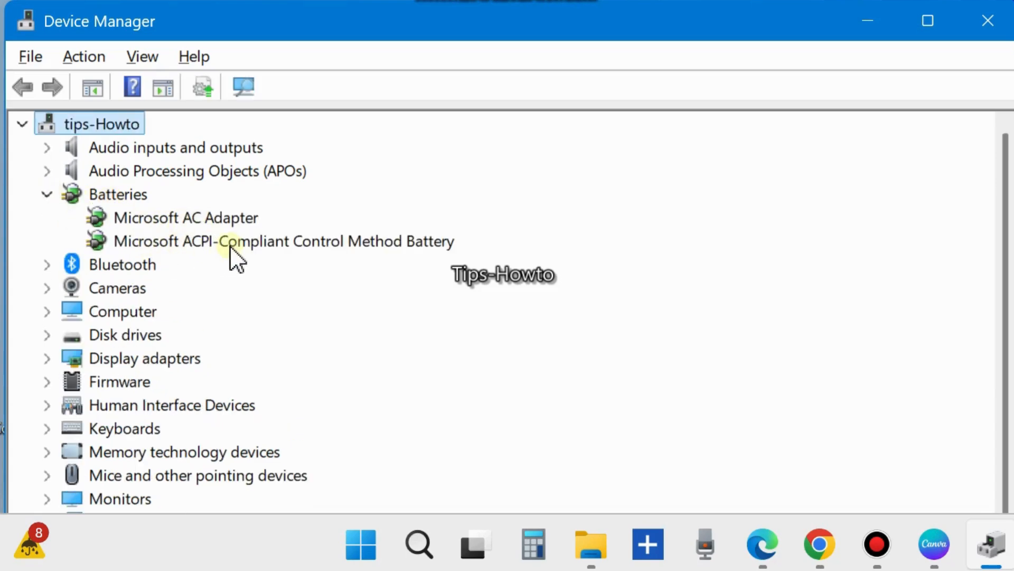
left_click(185, 217)
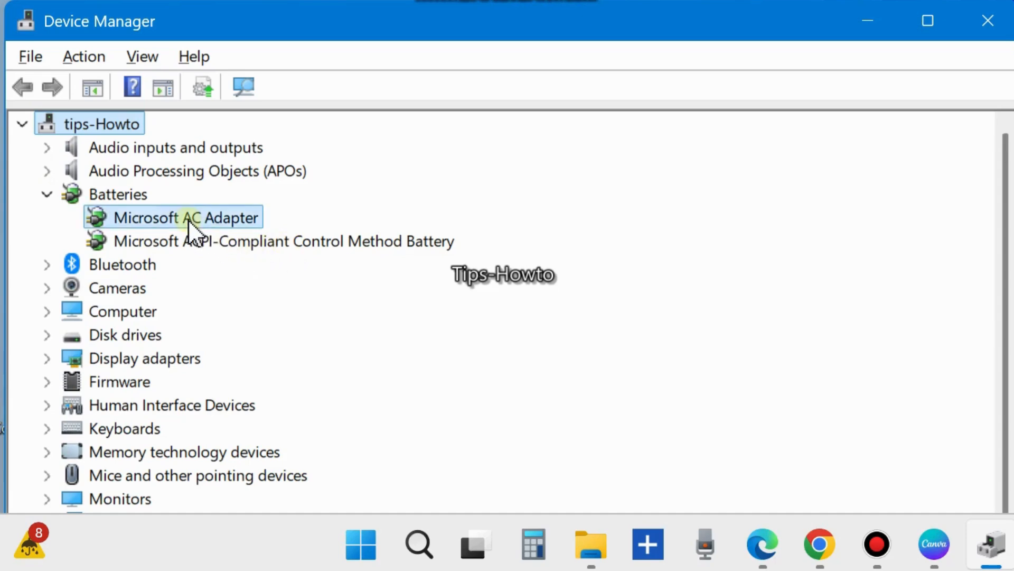
right_click(184, 217)
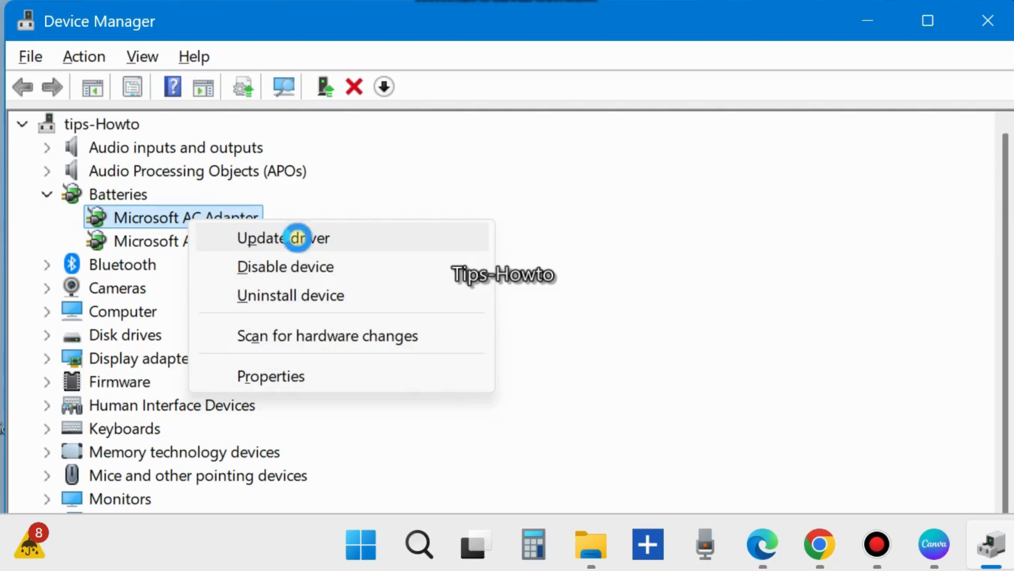
left_click(282, 237)
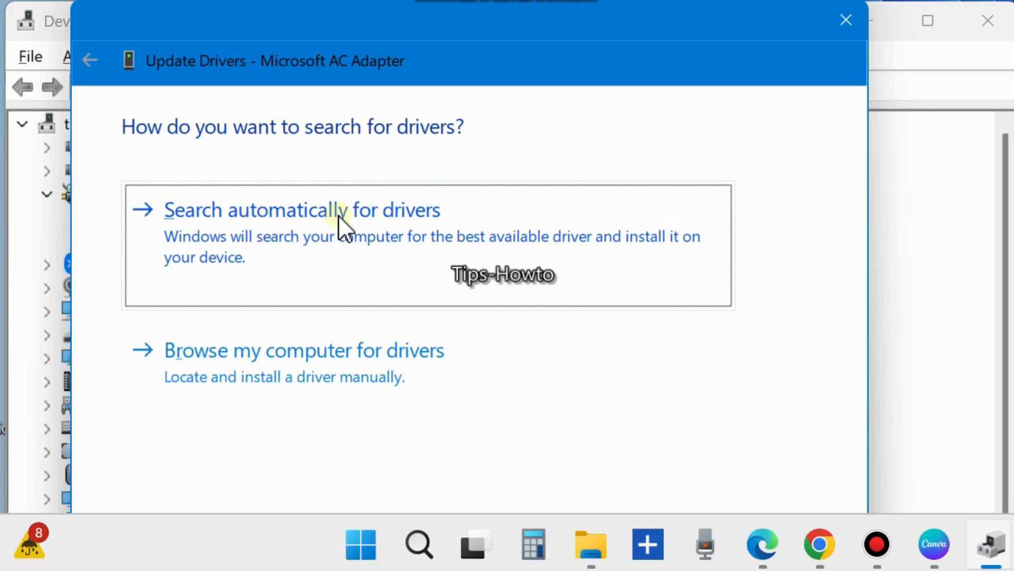
left_click(302, 209)
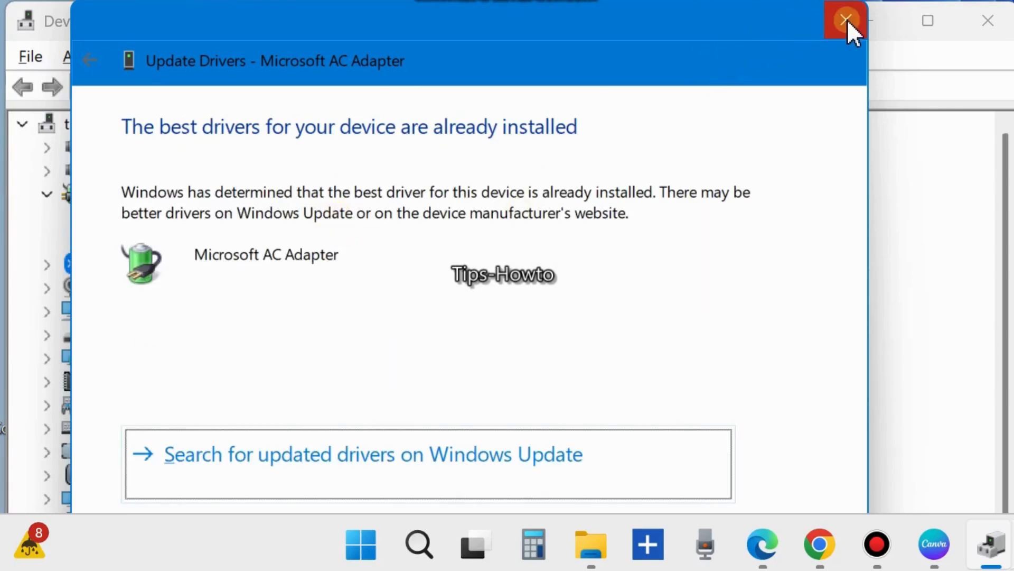
left_click(847, 20)
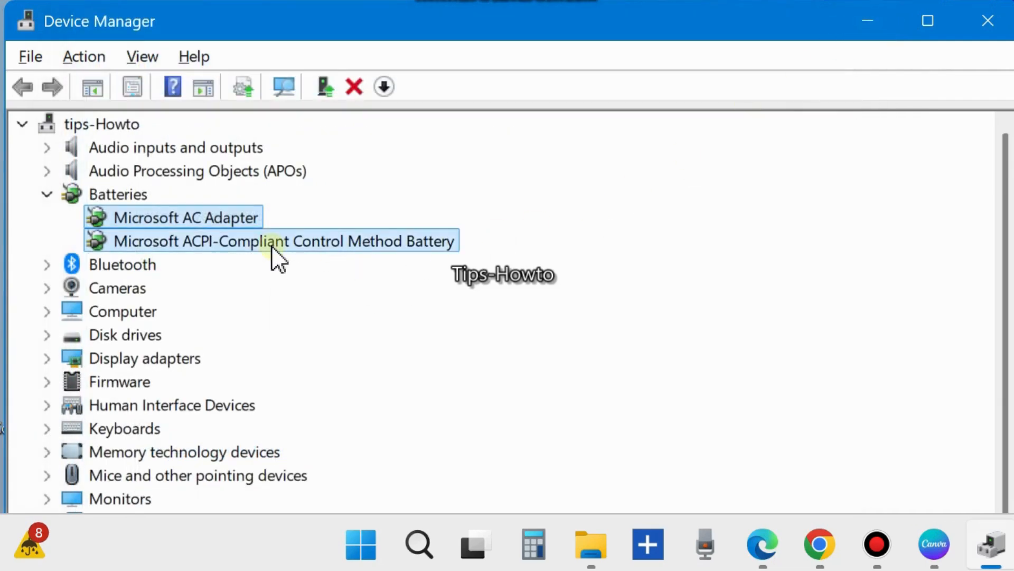
Step: Auto-search drivers for Microsoft ACPI-Compliant Control Method Battery, confirming it's already up to date
right_click(271, 241)
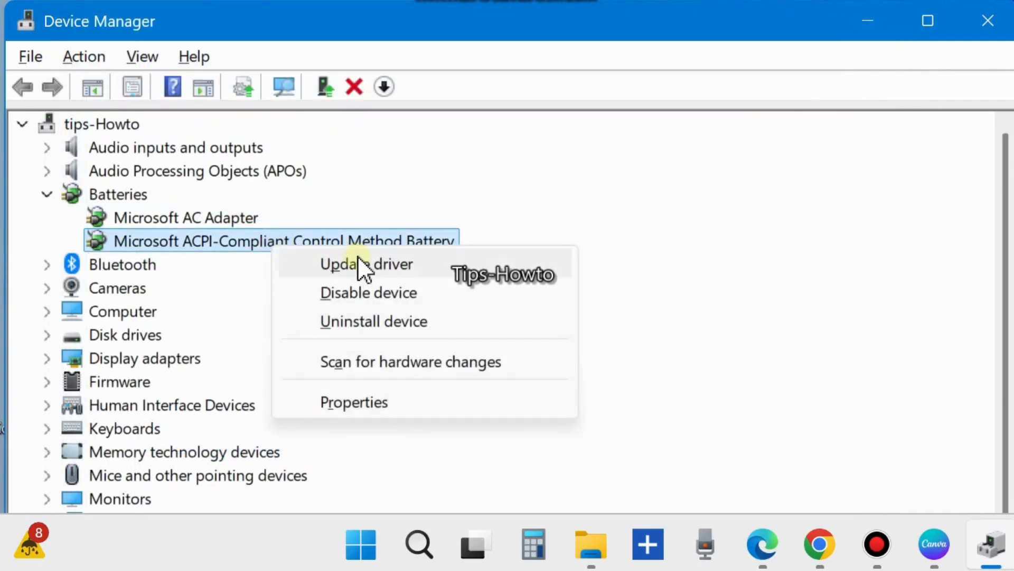
left_click(367, 264)
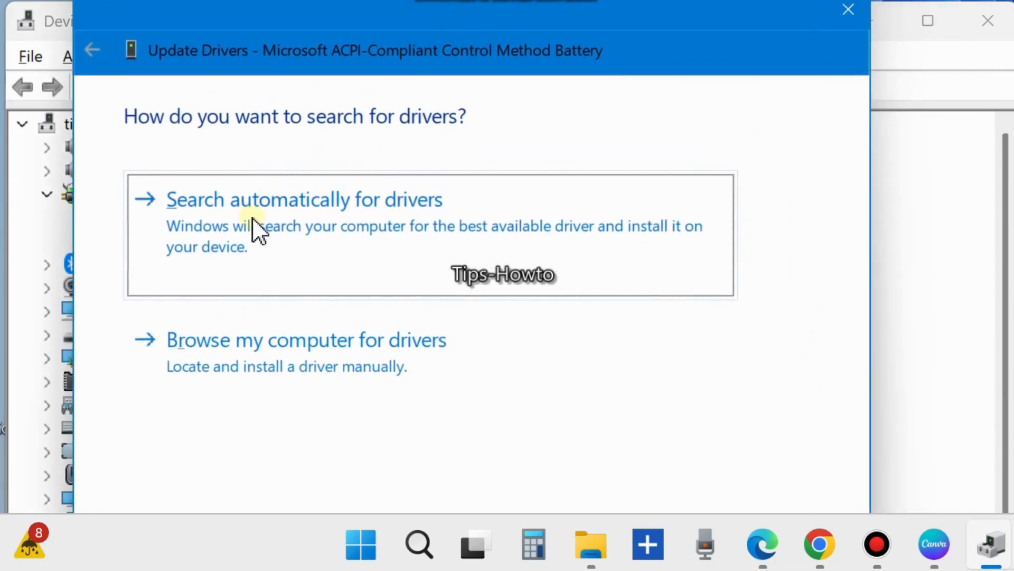
left_click(304, 199)
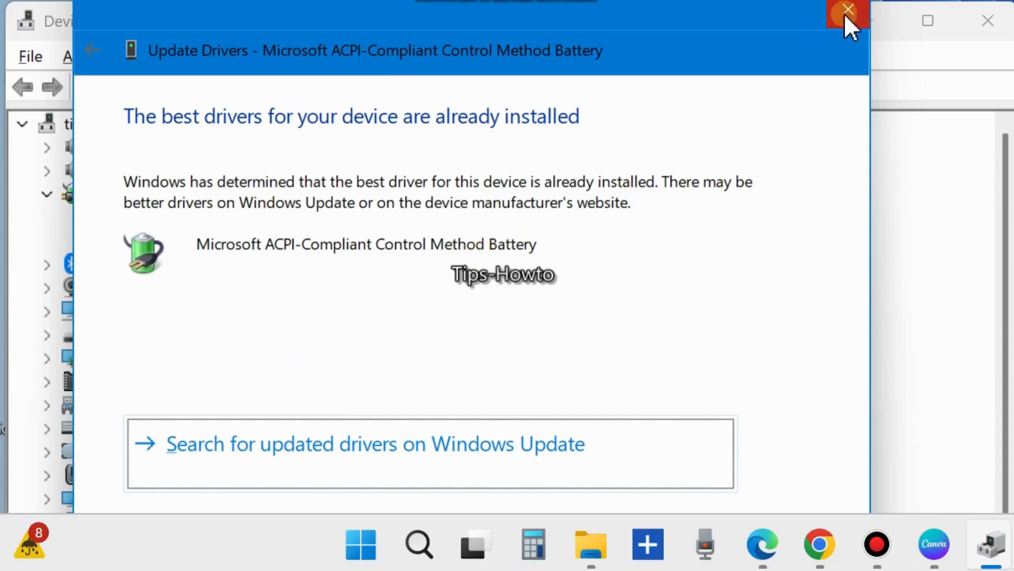
left_click(848, 11)
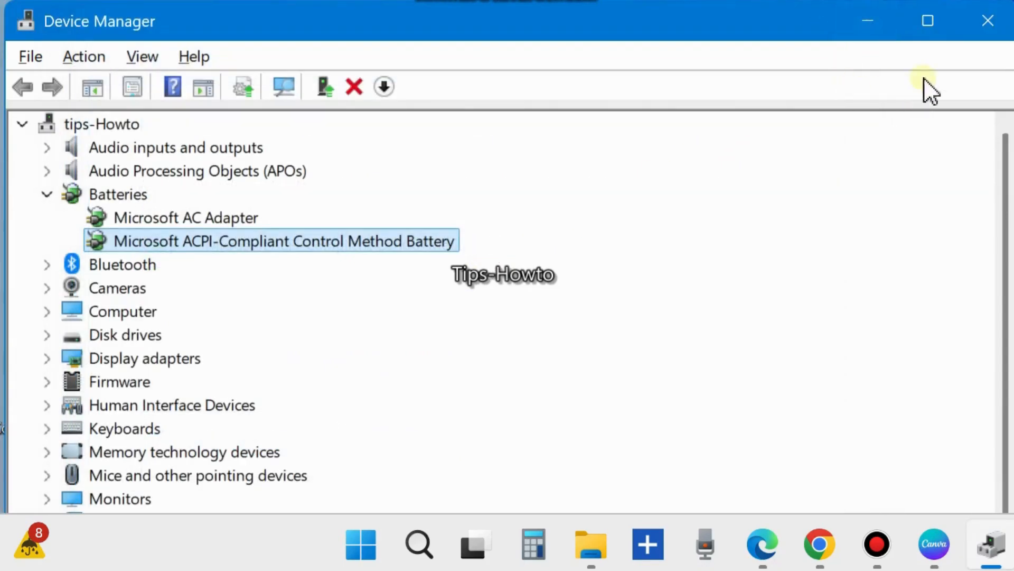